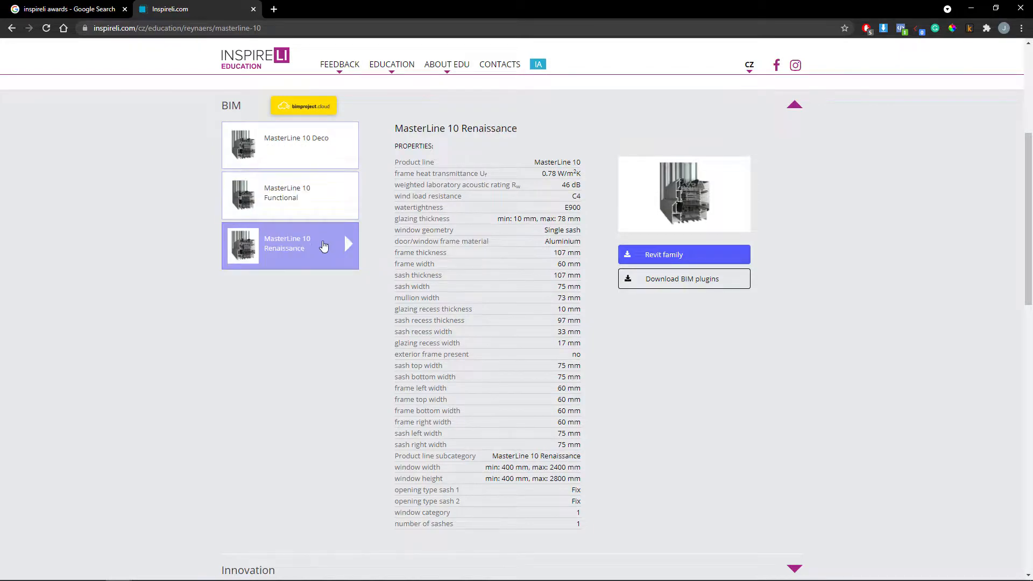
Step: Download the MasterLine 10 Renaissance Revit family (.rfa) from the Inspireli BIM section
click(684, 255)
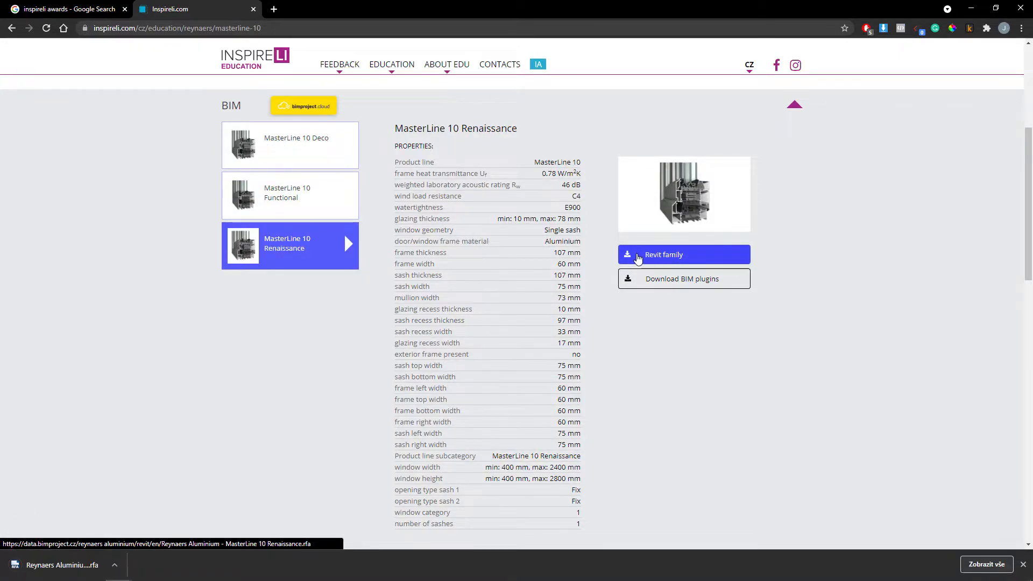
click(682, 279)
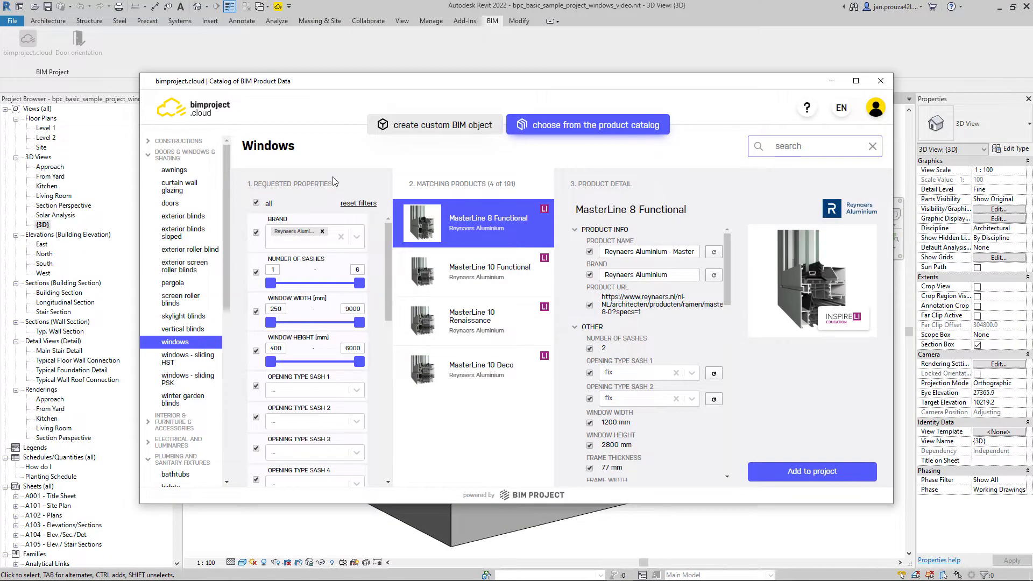
Step: Add the MasterLine 10 Renaissance window from the bimproject.cloud Windows catalog into the model as bpc_windows_12
click(472, 320)
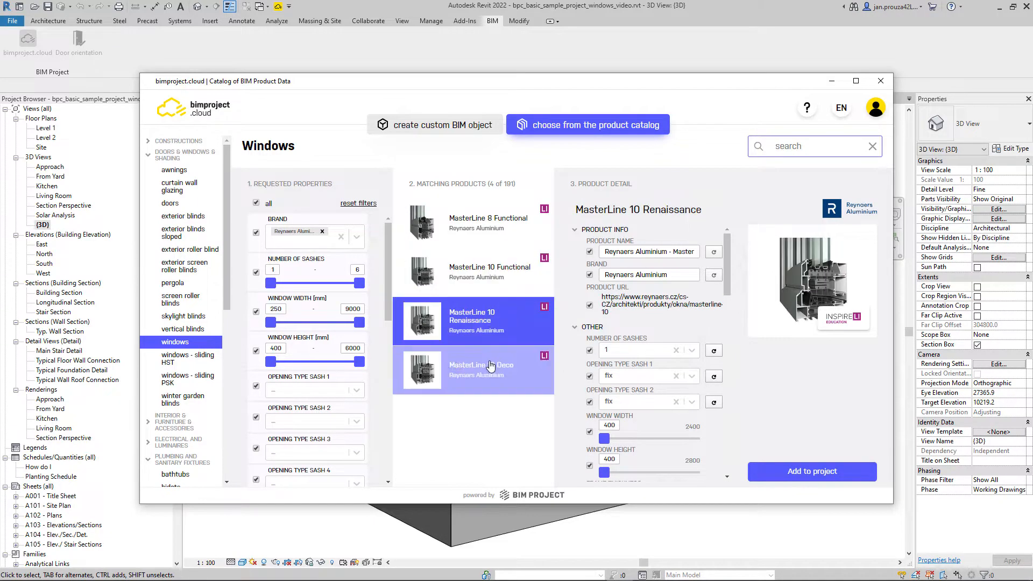
click(341, 237)
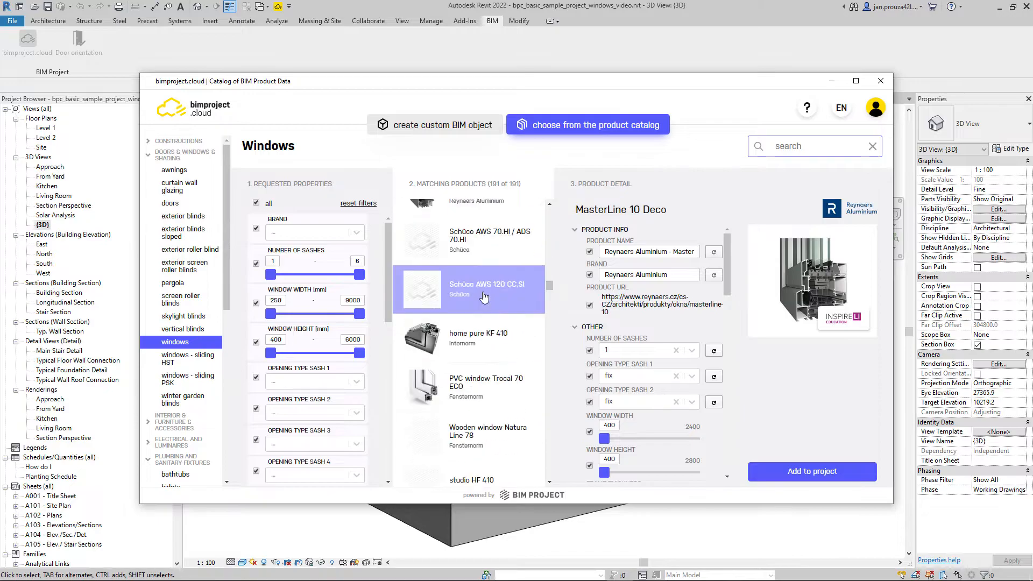
scroll(down, 3)
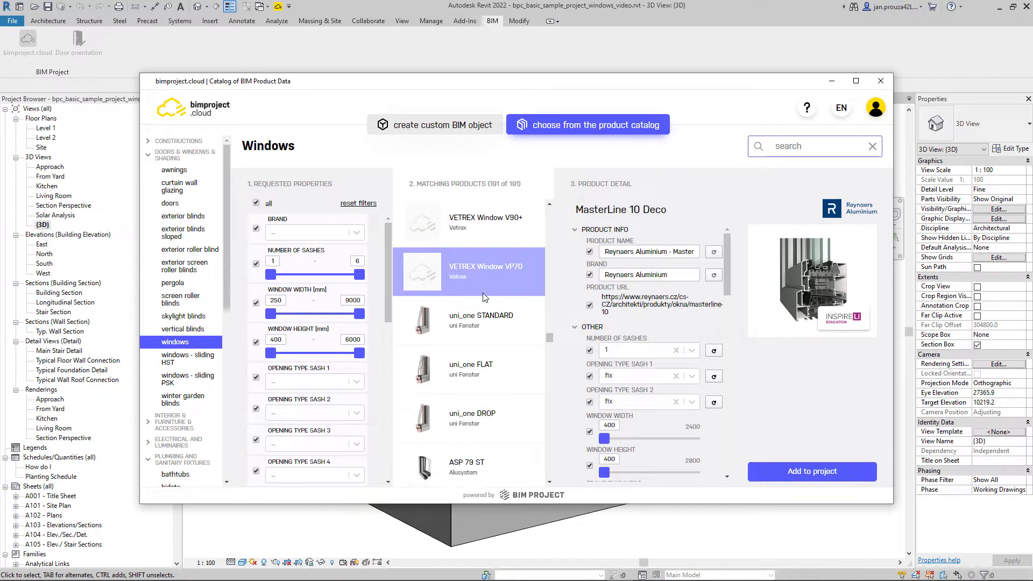
click(173, 414)
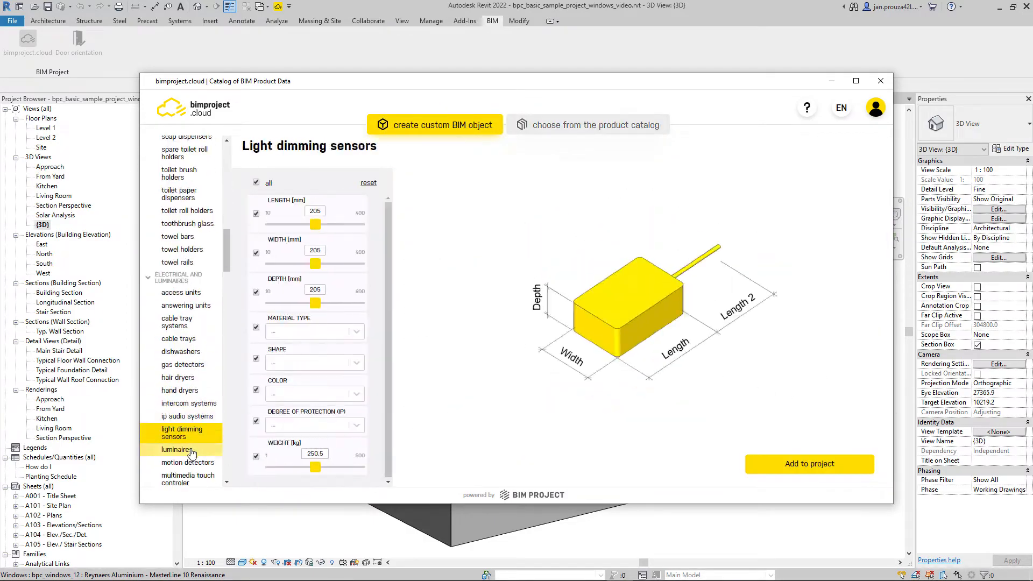
click(175, 342)
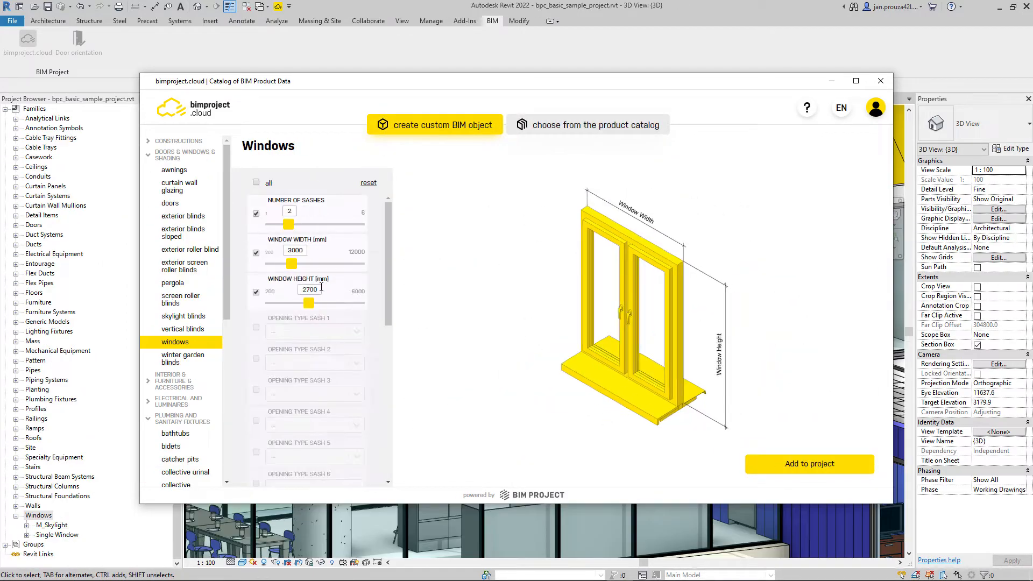
click(808, 463)
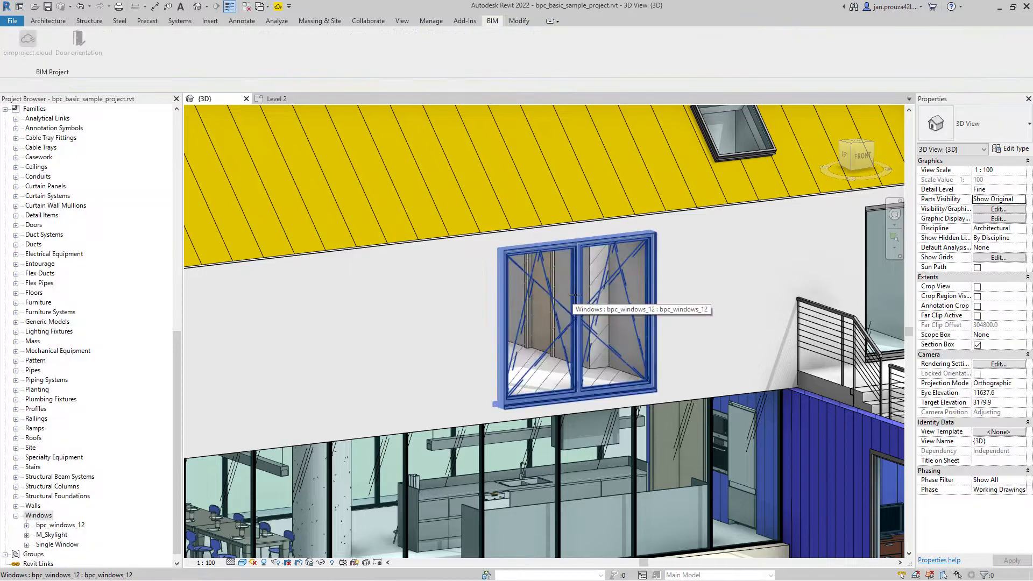